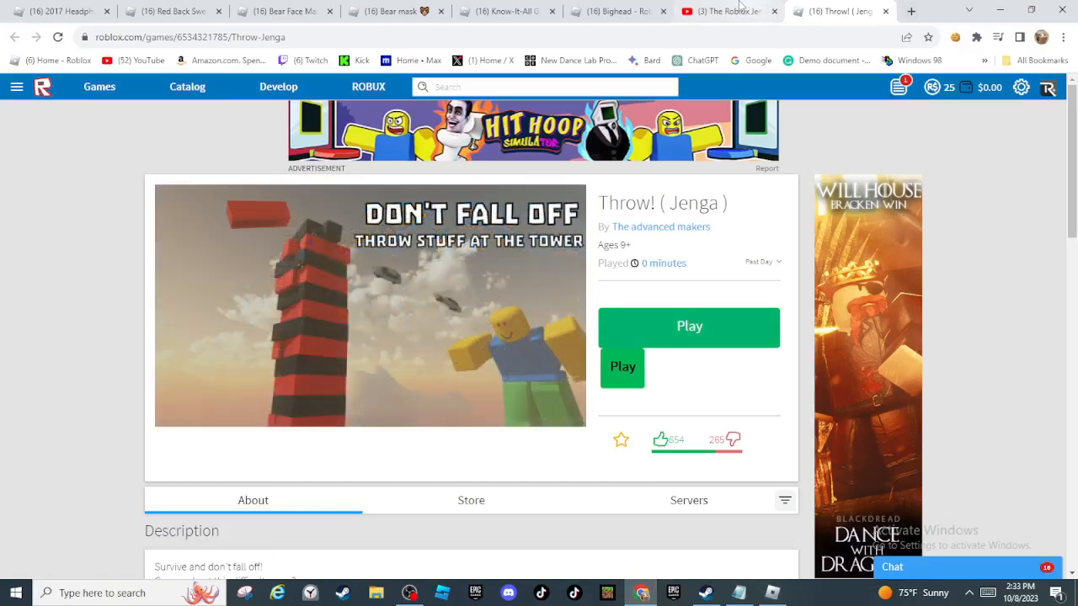
# - Launch Throw! (Jenga) from its Roblox game page with the green Play button
pyautogui.click(731, 10)
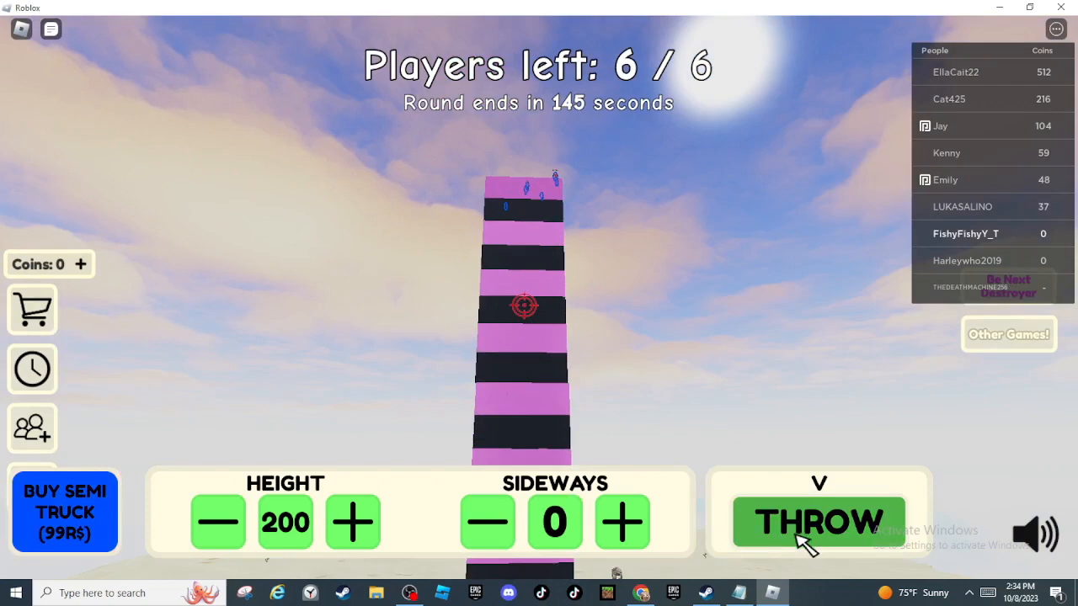
# - Throw five objects at the tower at height 200 to knock players off
pyautogui.click(817, 522)
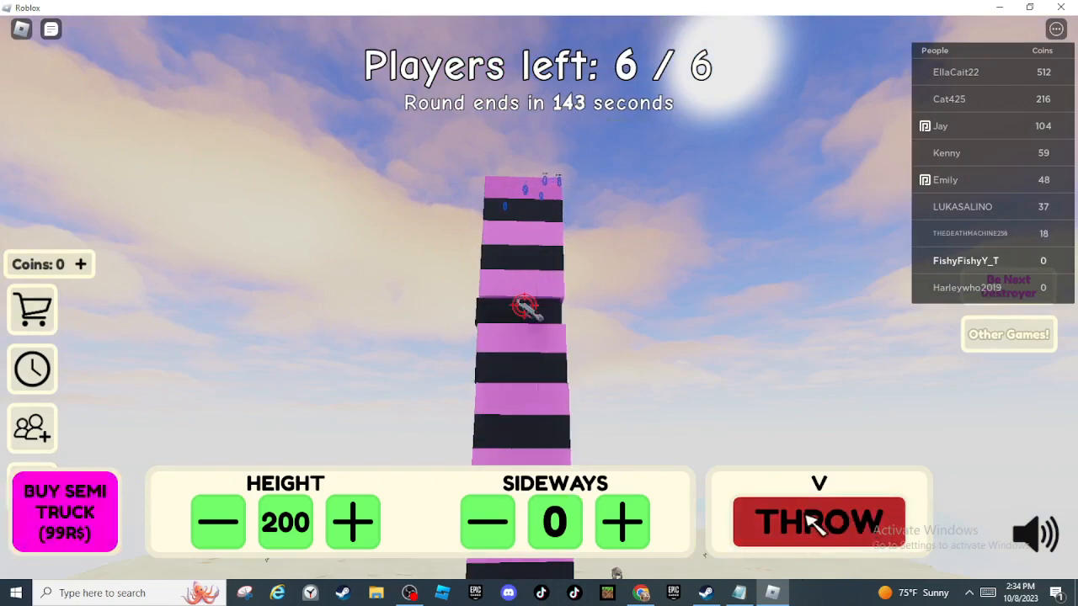
pyautogui.click(817, 522)
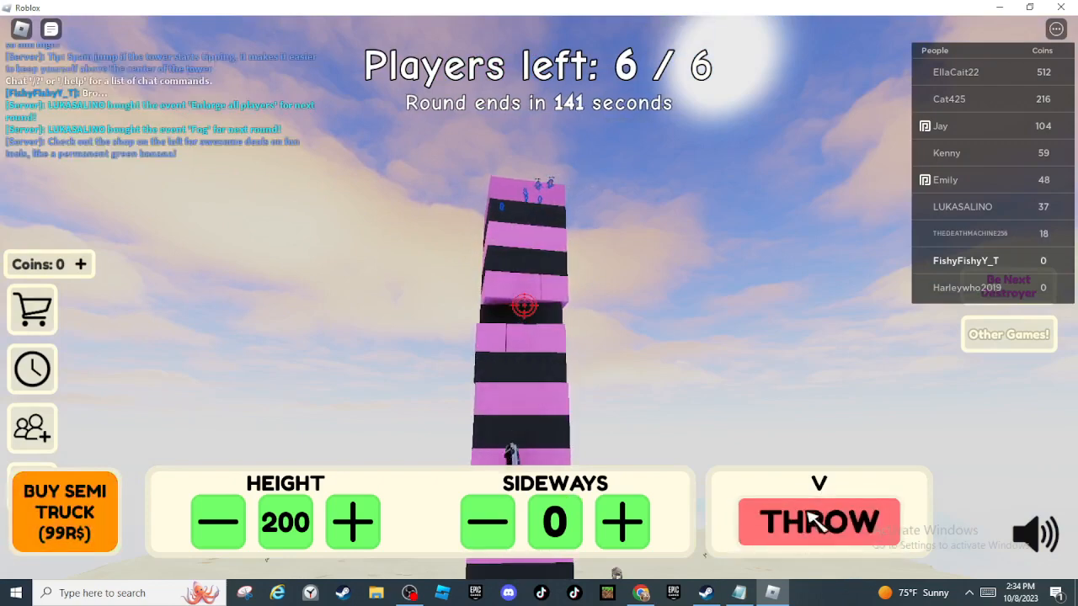
pyautogui.click(818, 522)
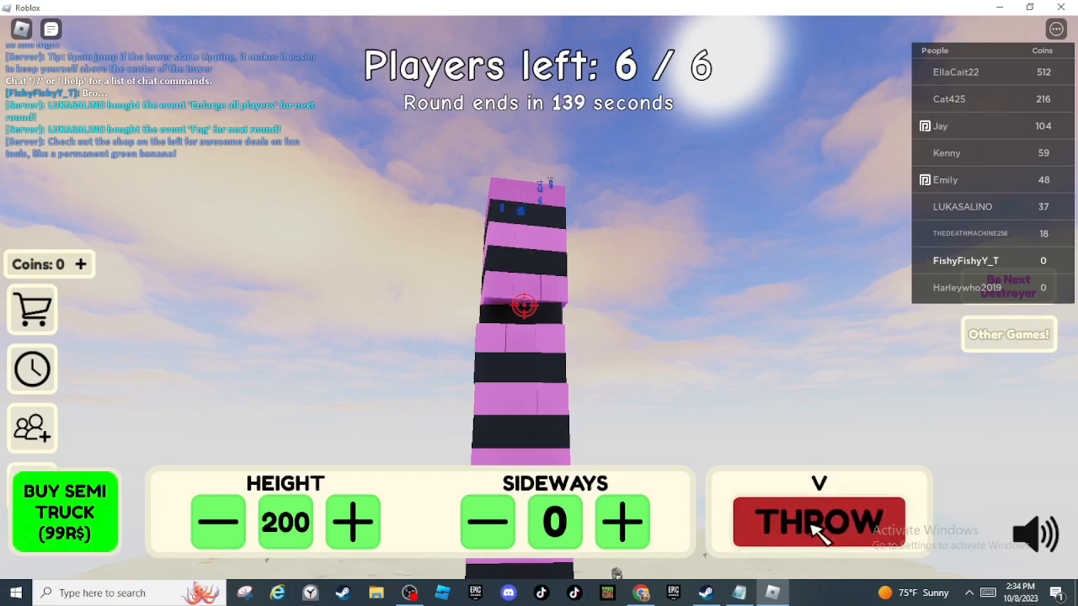
pyautogui.click(816, 522)
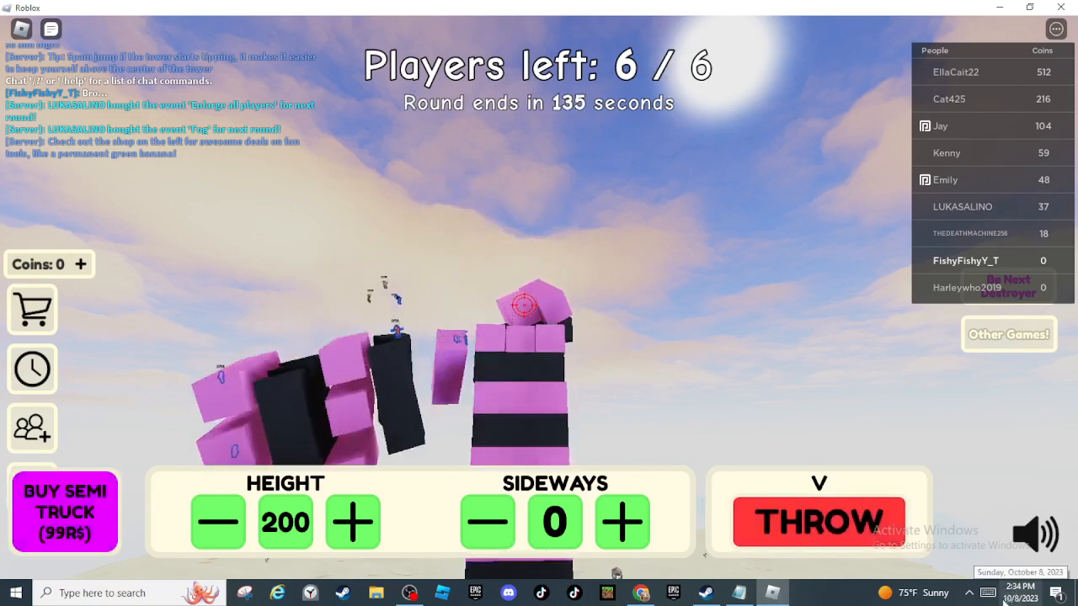
pyautogui.click(819, 522)
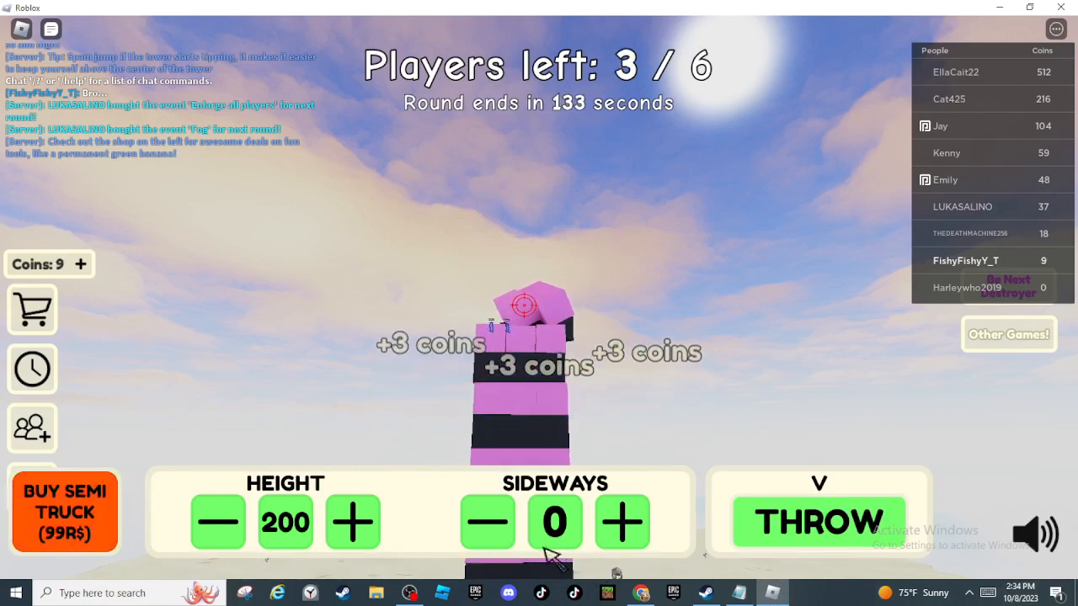
# - Lower the throw height to 180 and keep throwing until one player remains
pyautogui.click(217, 522)
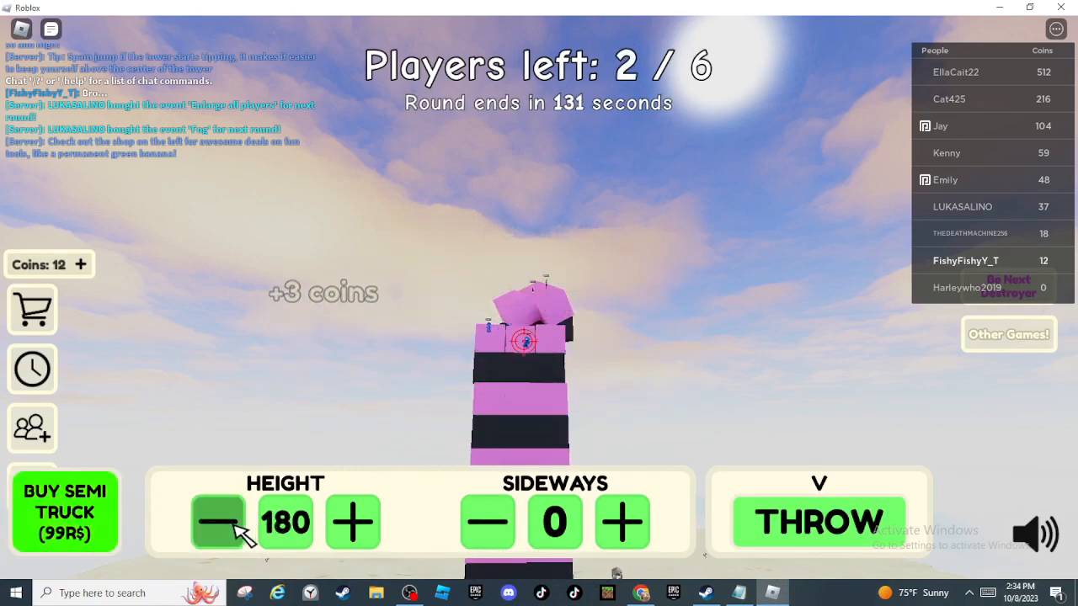
pyautogui.click(817, 522)
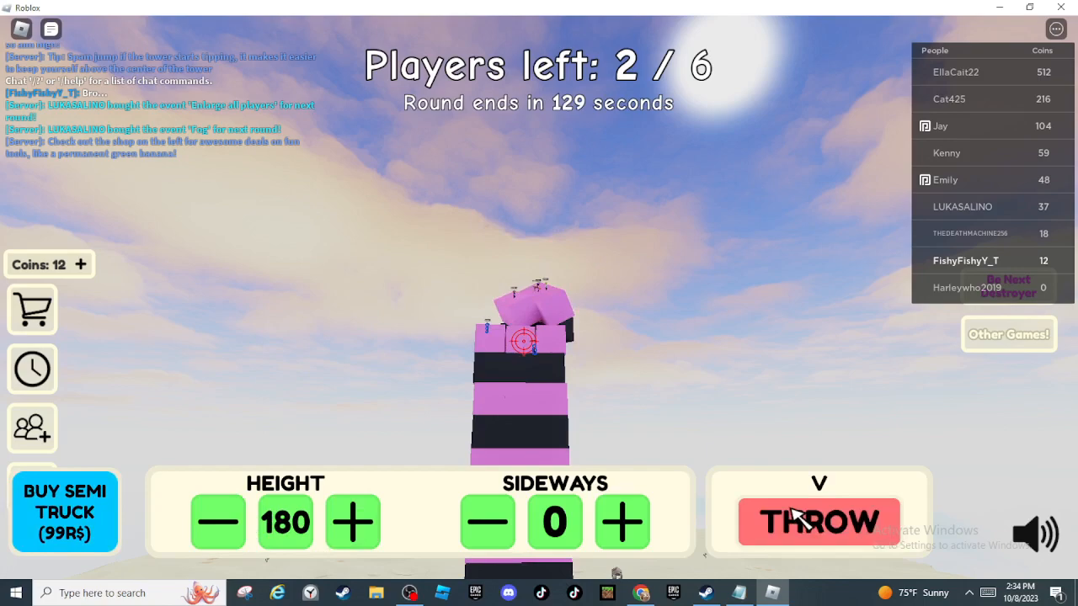
pyautogui.click(818, 522)
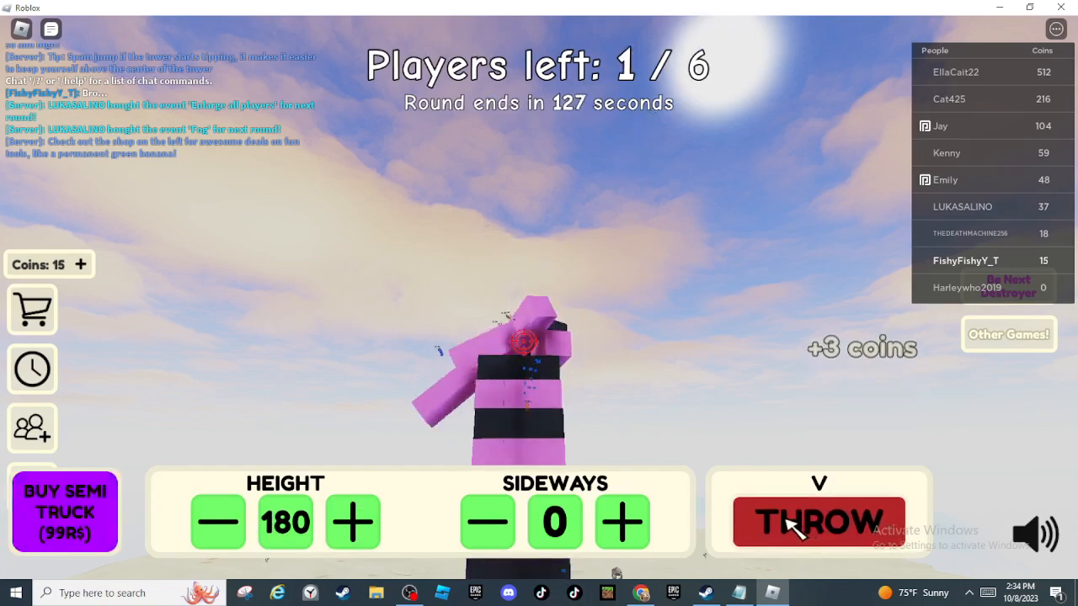
pyautogui.click(815, 522)
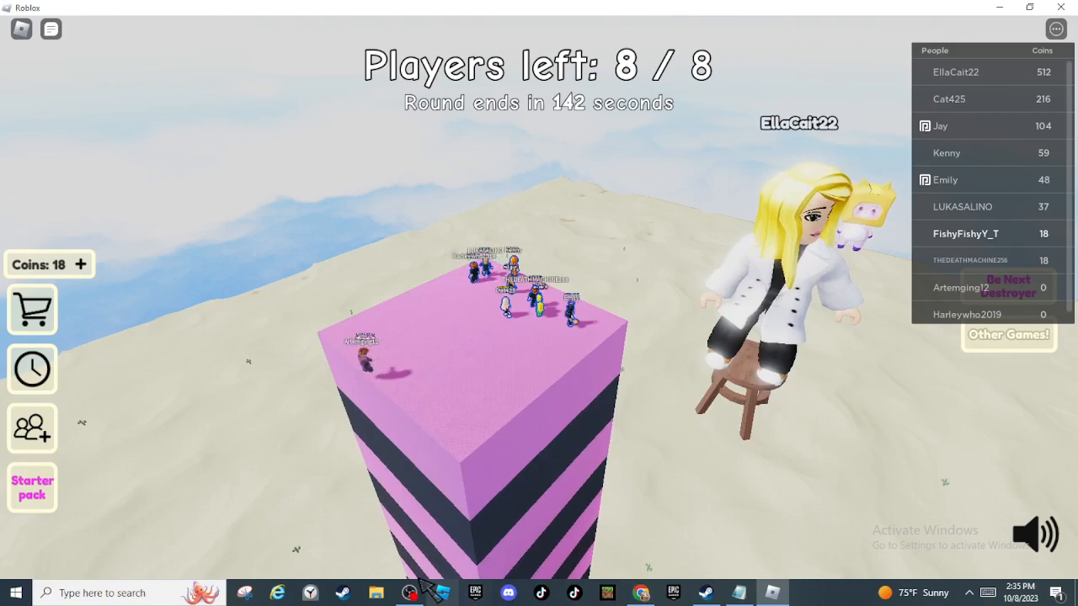
# - Bring up the OBS Studio recording window from the taskbar
pyautogui.click(409, 592)
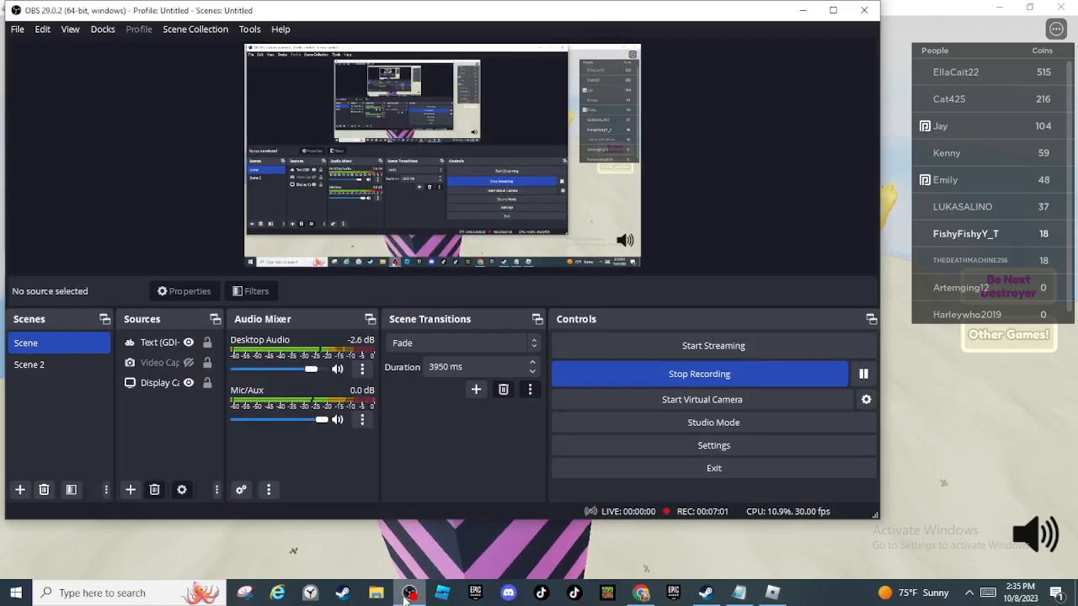
# - Check the running OBS recording briefly, then hide it to return to the game's intermission
pyautogui.click(410, 592)
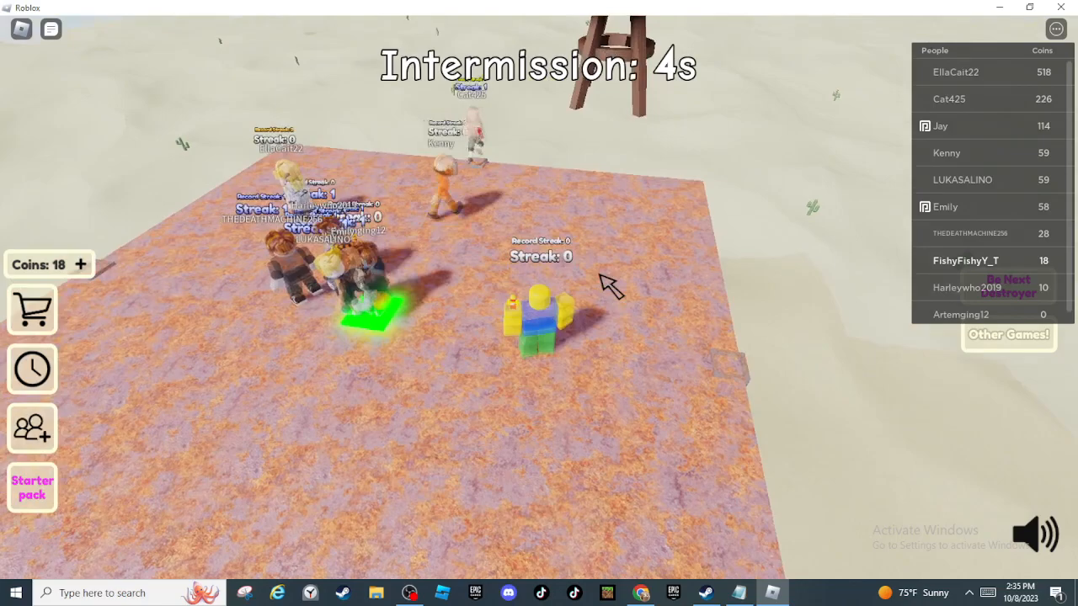
pyautogui.click(409, 593)
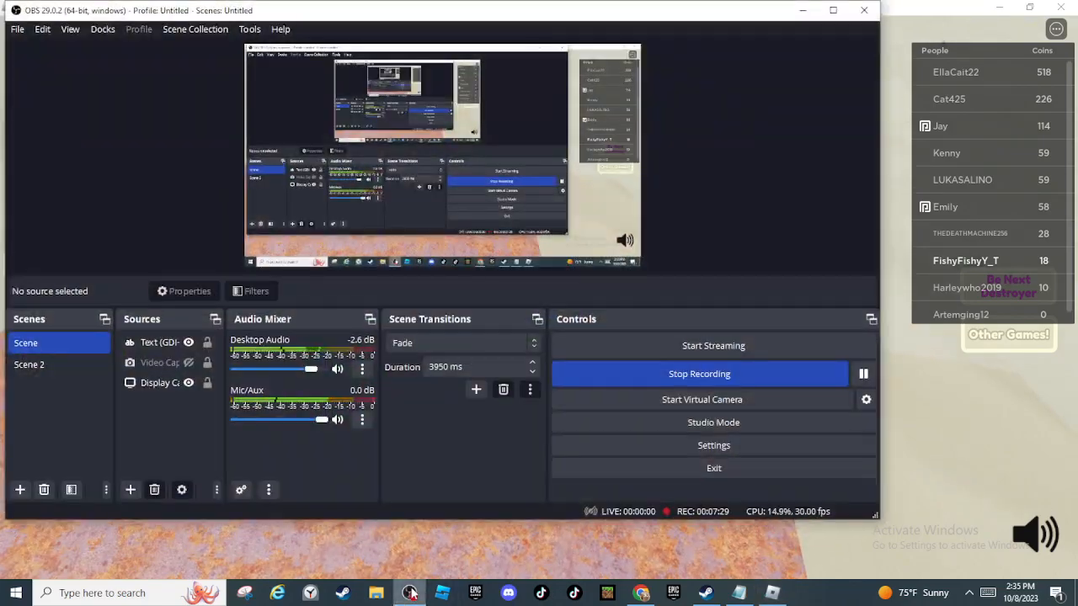
pyautogui.click(408, 592)
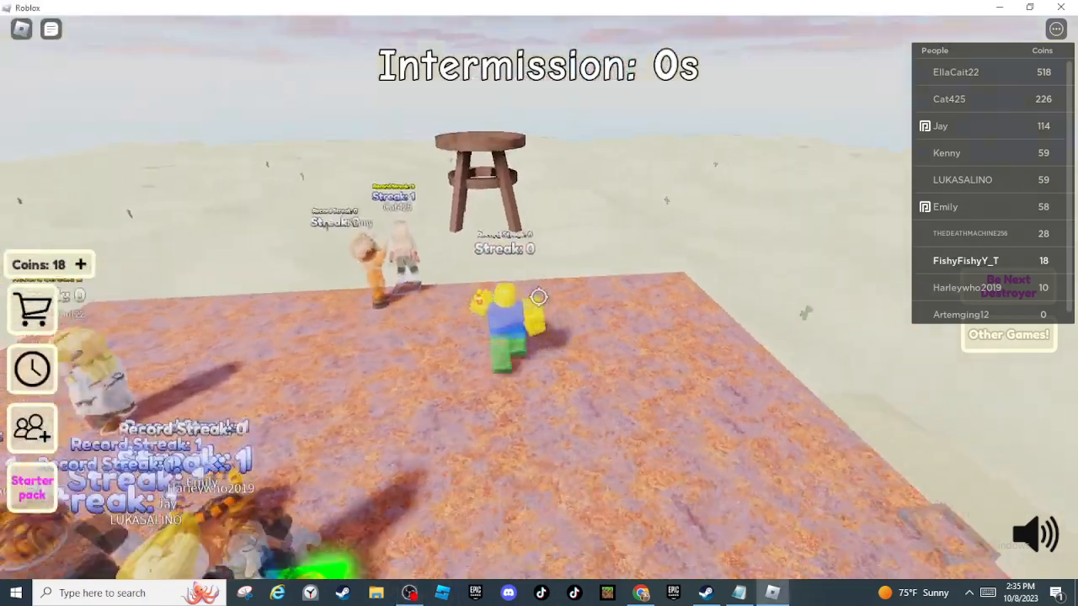